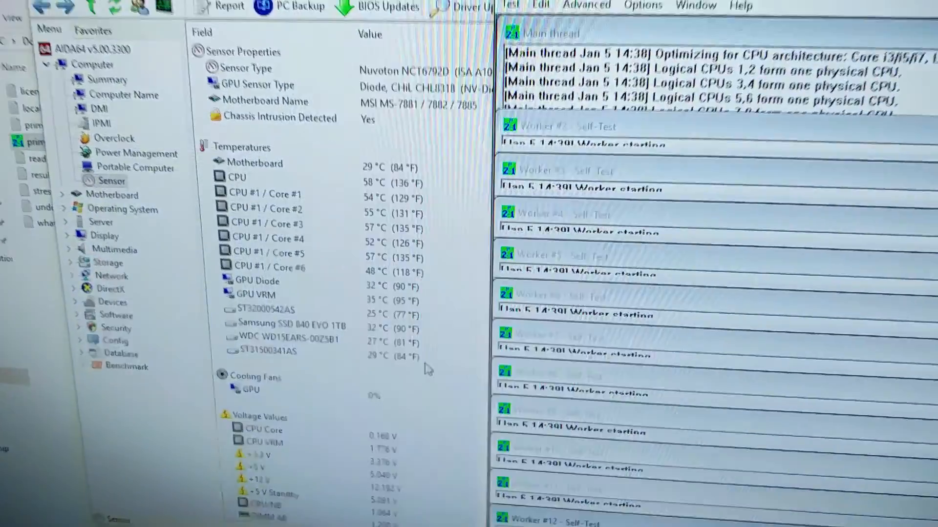
pyautogui.scroll(-3)
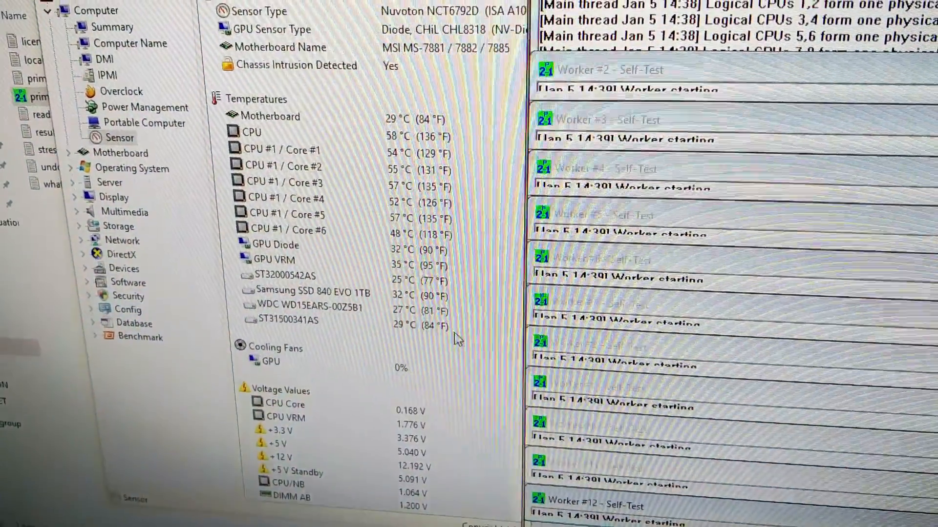